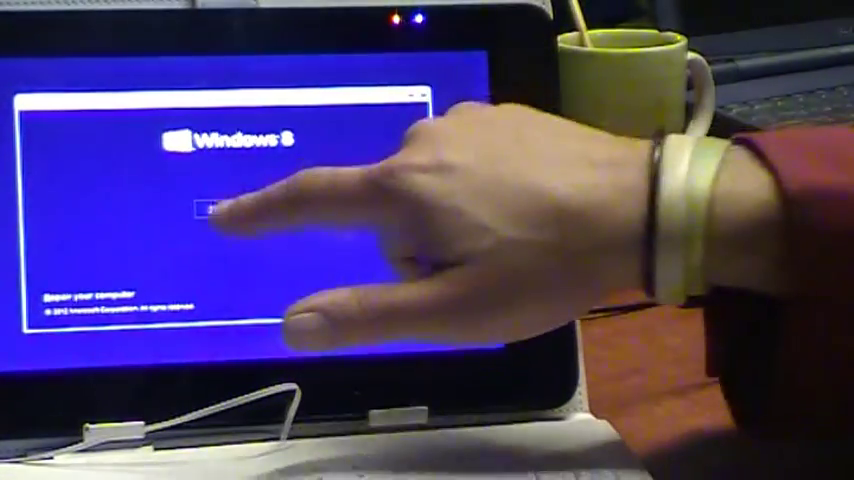
Start the Windows installation from the setup welcome screen via Install now
click(212, 204)
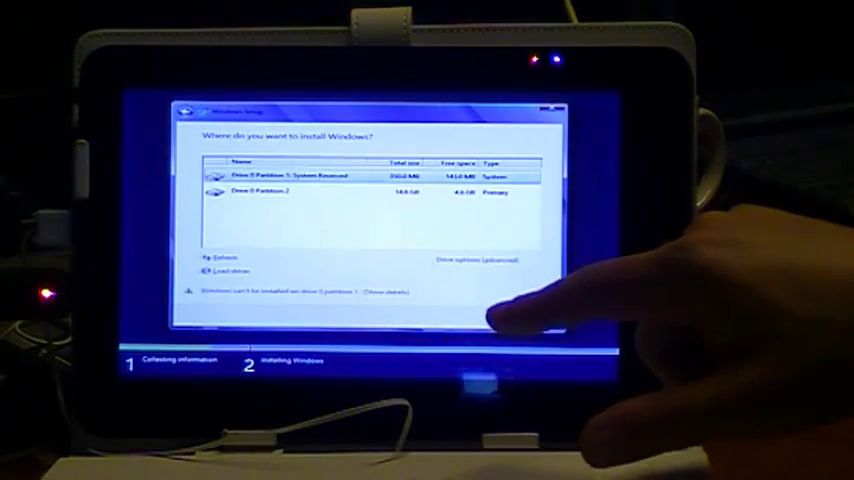
Select Drive 0 Partition 2 as the install target instead of the system reserved partition
click(280, 192)
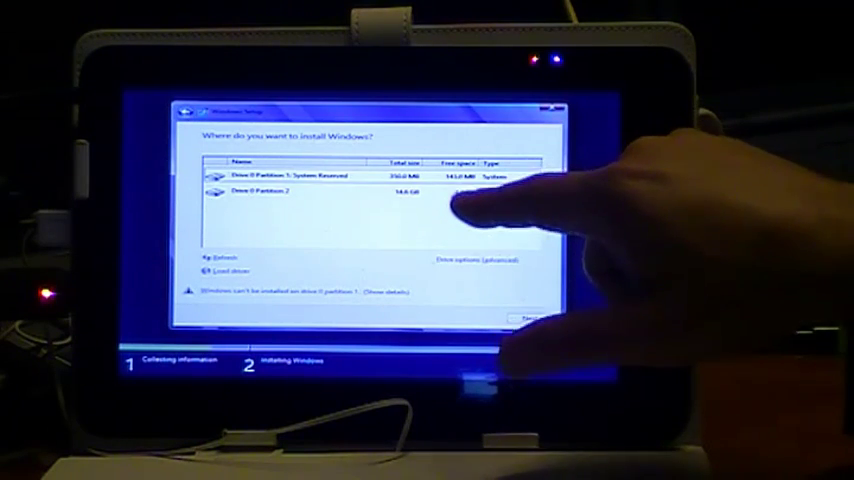
click(300, 192)
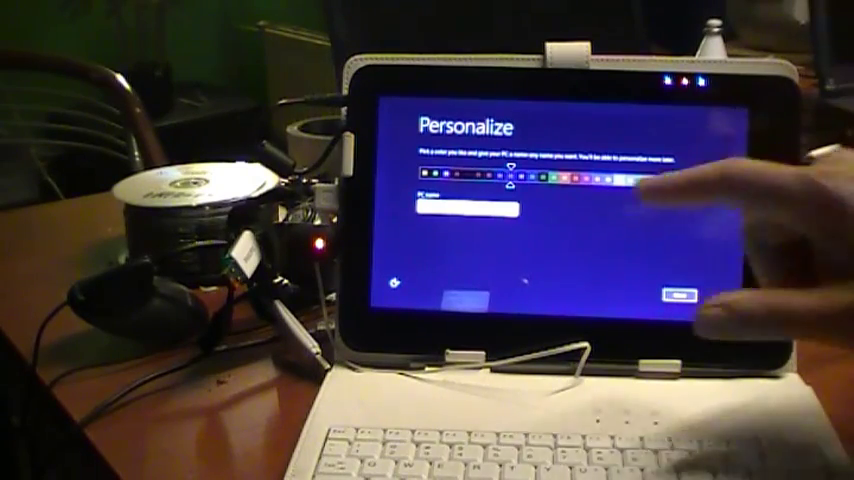
Confirm the chosen PC name and colour on the Personalize screen and continue
click(470, 204)
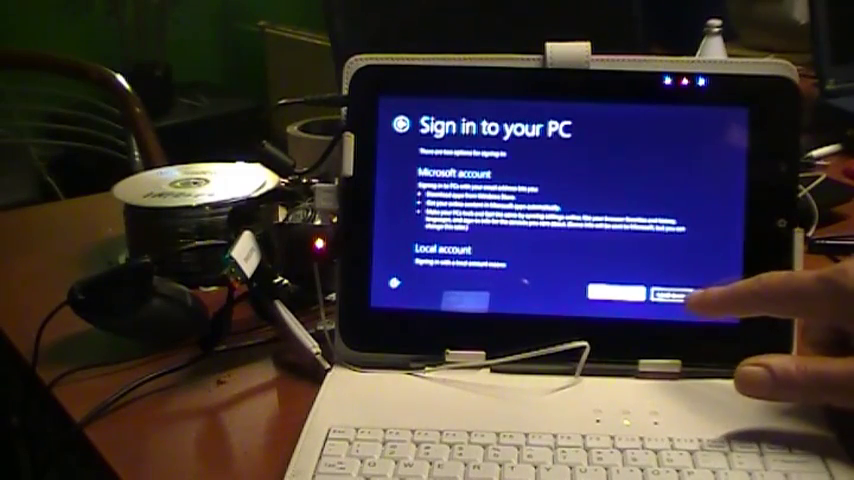
Choose Local account sign-in instead of a Microsoft account
click(664, 294)
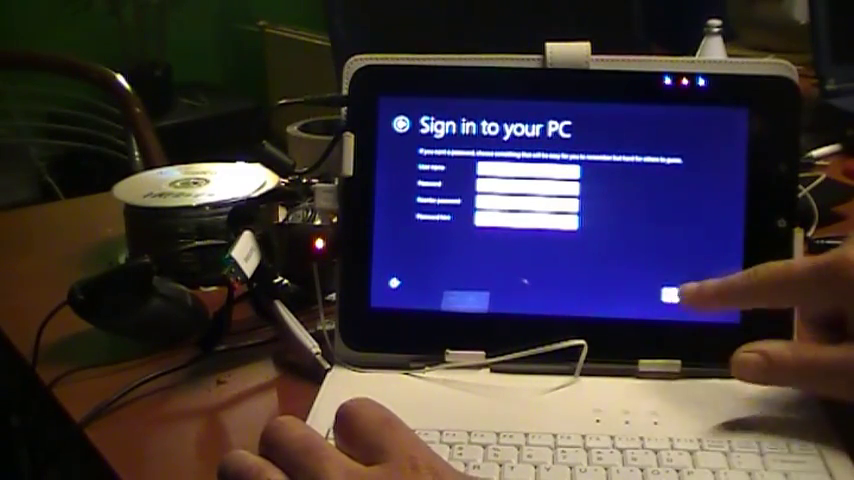
Submit the local account's user name, password and hint to finish setup
click(670, 296)
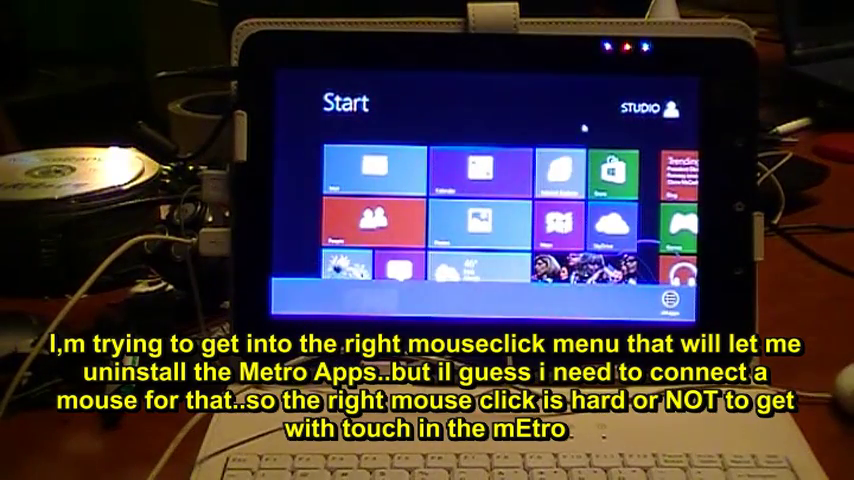
Bring up the app bar with Uninstall for a Start screen tile via press-and-hold
right_click(480, 170)
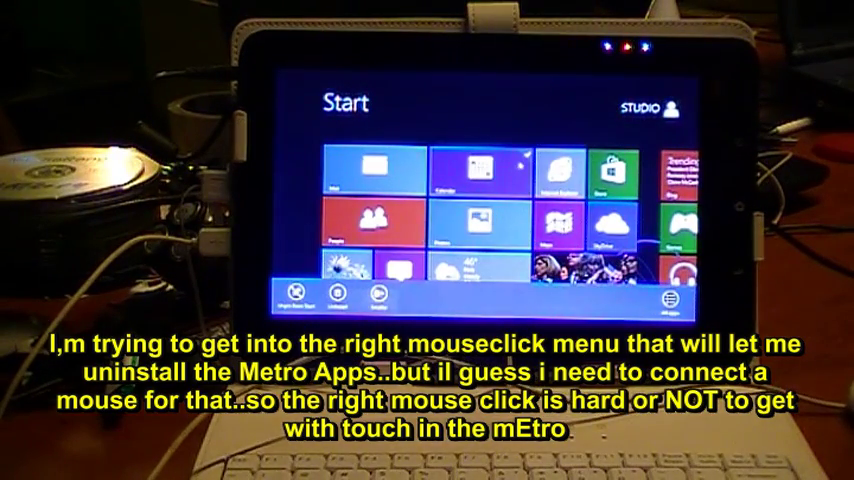